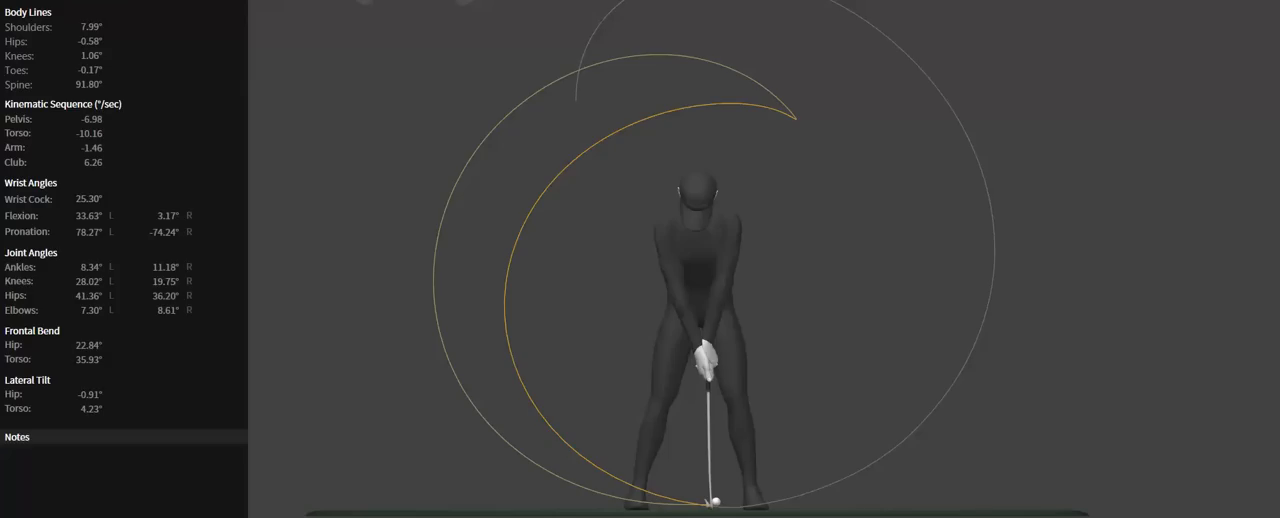
{"action": "mouse_move", "coordinate": [890, 331]}
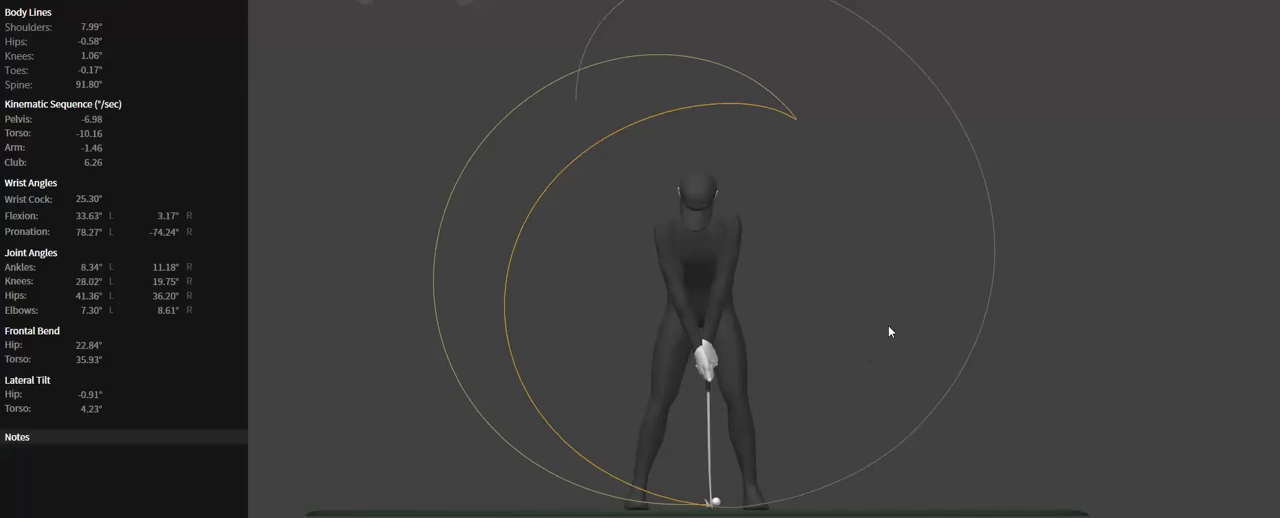
{"action": "mouse_move", "coordinate": [603, 391]}
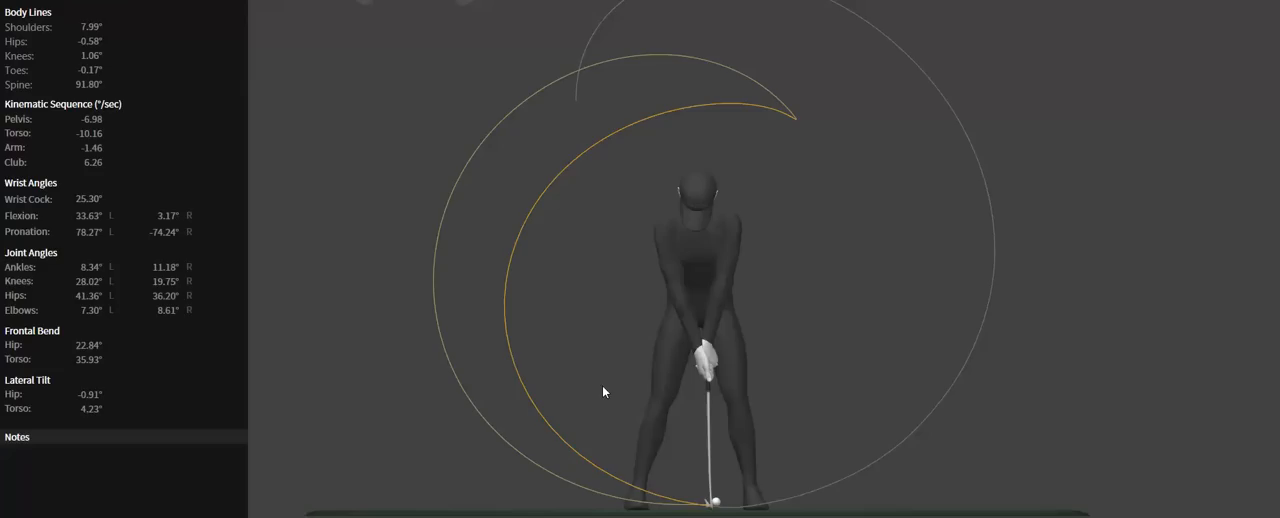
{"action": "mouse_move", "coordinate": [784, 263]}
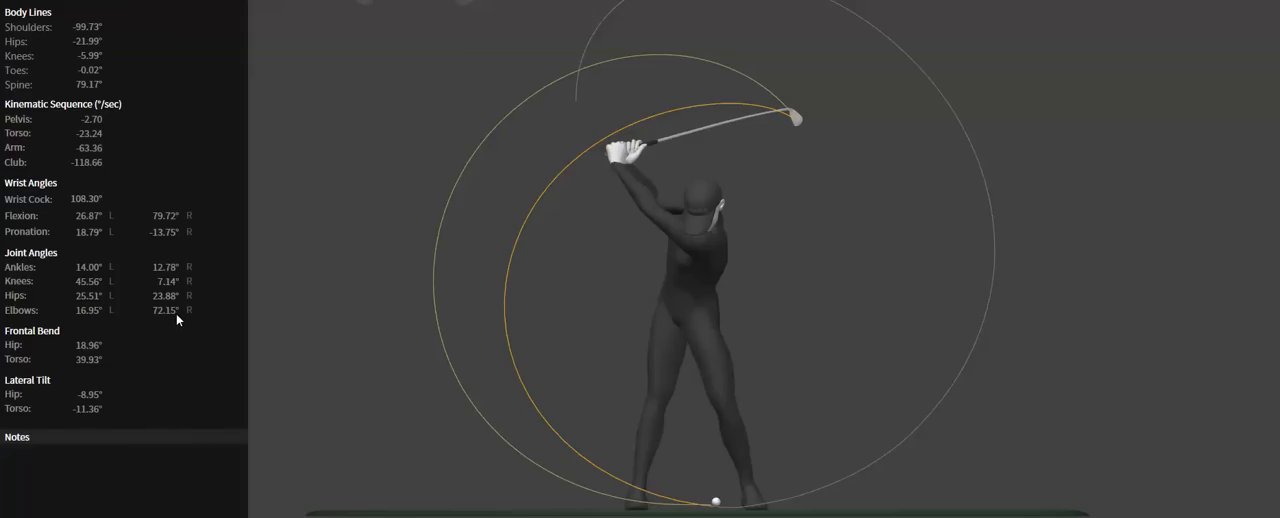
{"action": "mouse_move", "coordinate": [628, 453]}
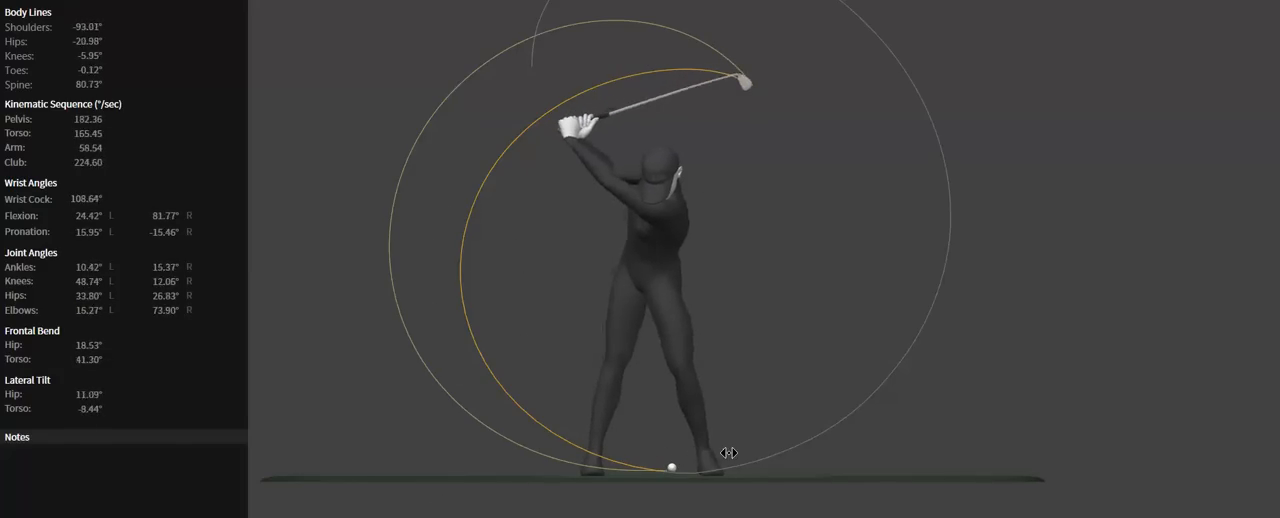
Scrub the swing back to the address position, resetting the speed readouts to zero
{"action": "left_click_drag", "start_coordinate": [730, 453], "coordinate": [678, 465]}
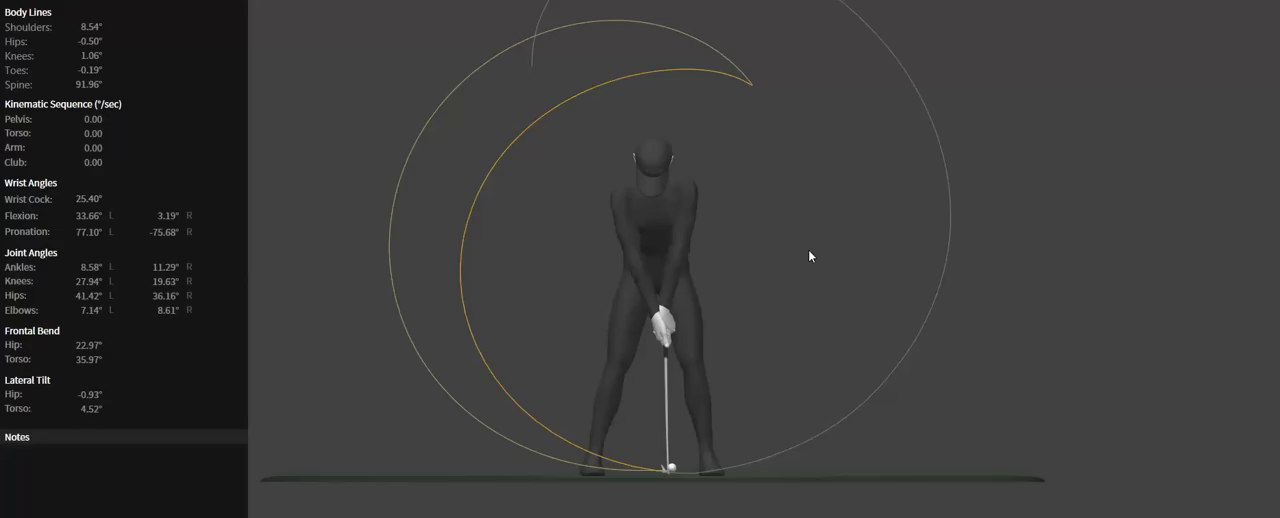
{"action": "mouse_move", "coordinate": [802, 283]}
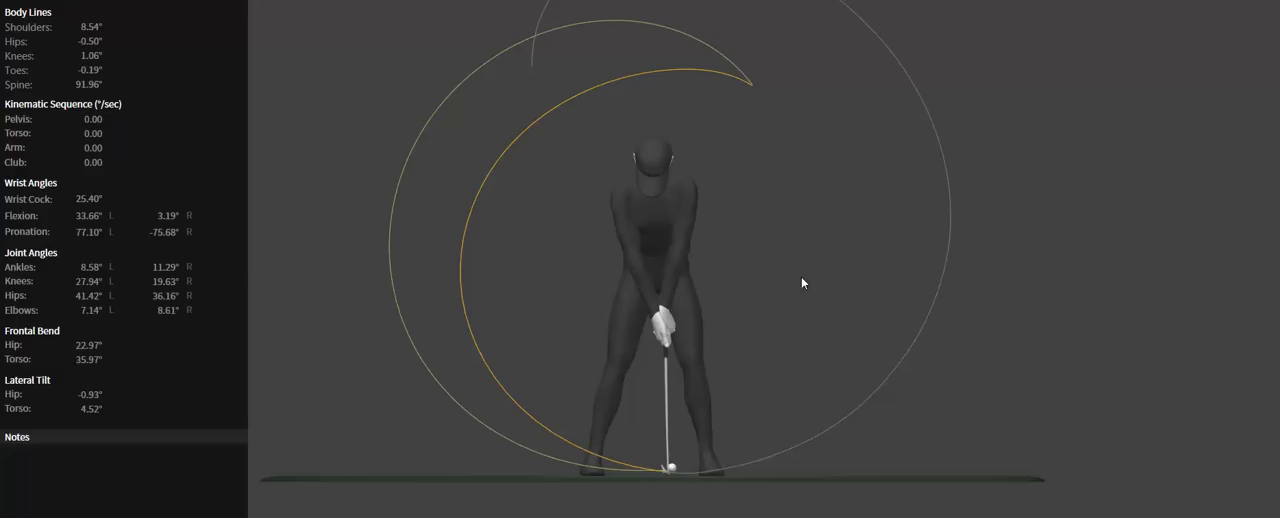